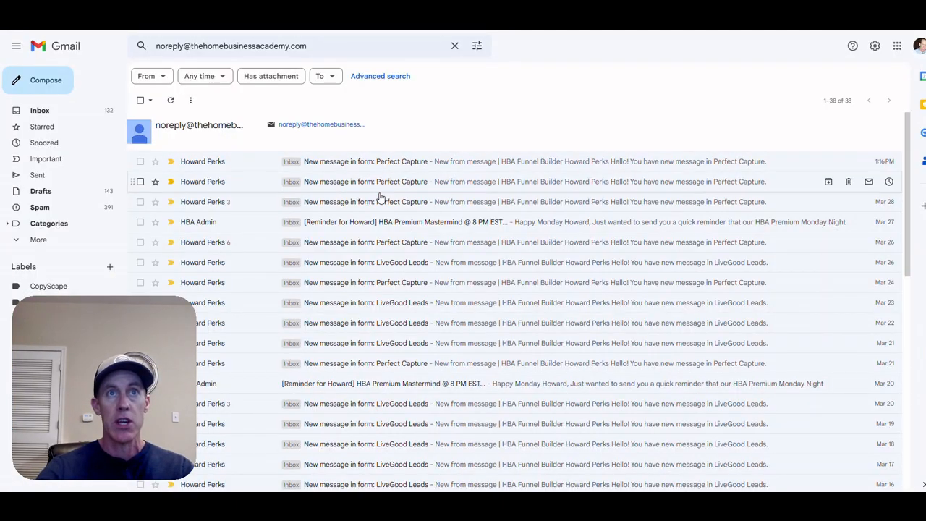
Scroll through the Gmail results of LiveGood Team preenrollment and order emails
{"action": "scroll", "scroll_direction": "down", "scroll_amount": 3}
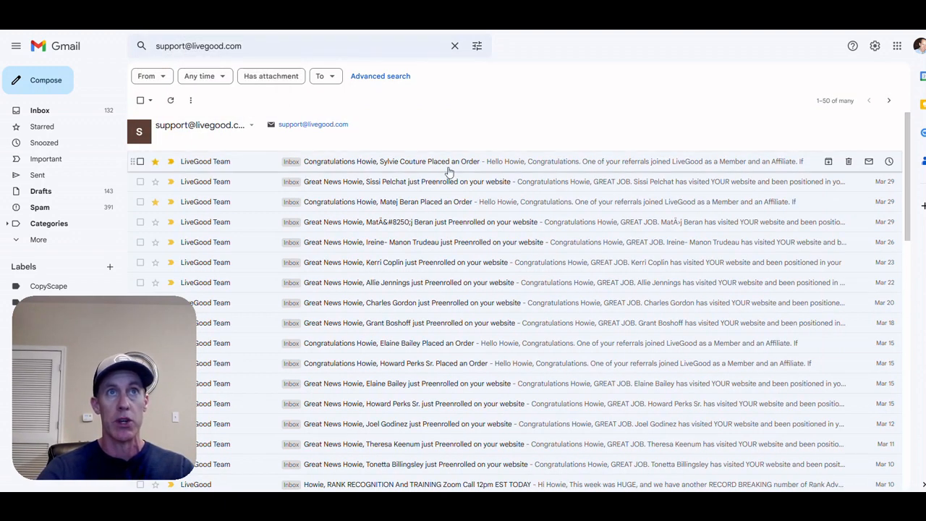
{"action": "scroll", "scroll_direction": "down", "scroll_amount": 3}
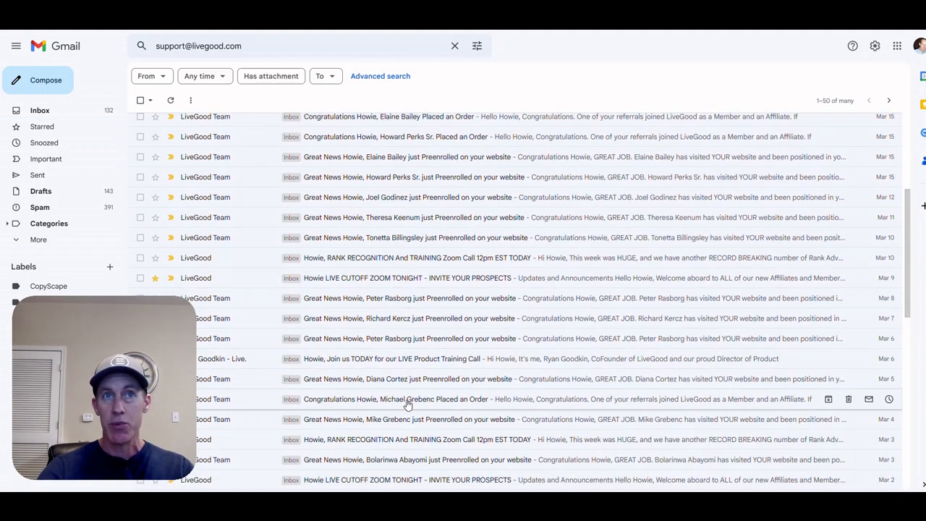
{"action": "scroll", "scroll_direction": "up", "scroll_amount": 3}
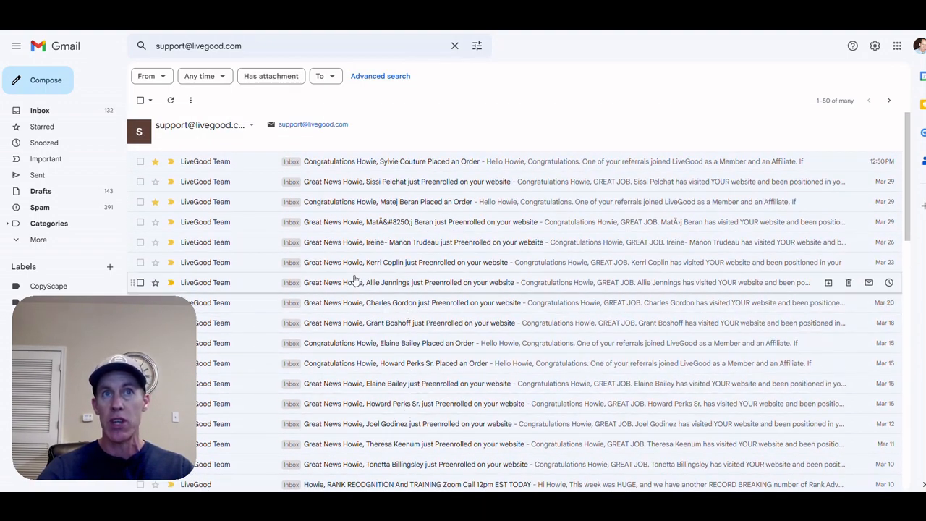
{"action": "mouse_move", "coordinate": [409, 262]}
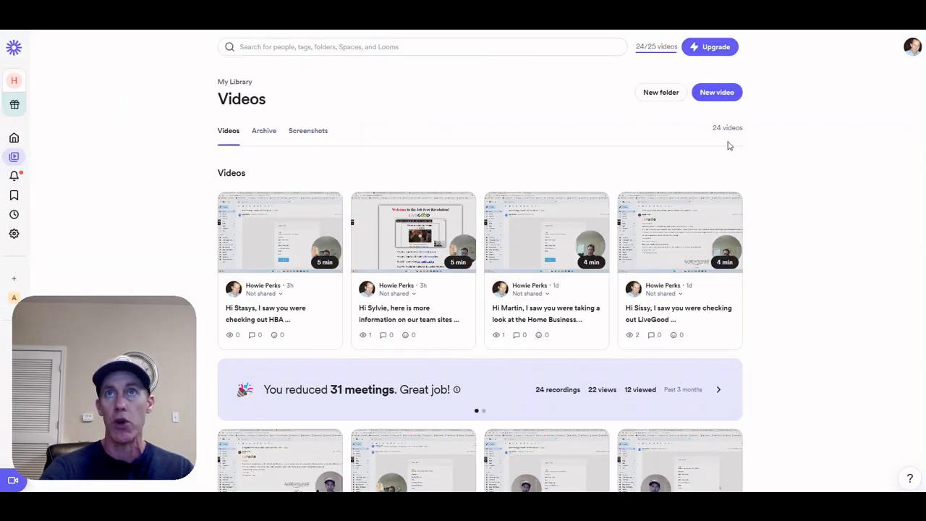
{"action": "mouse_move", "coordinate": [815, 263]}
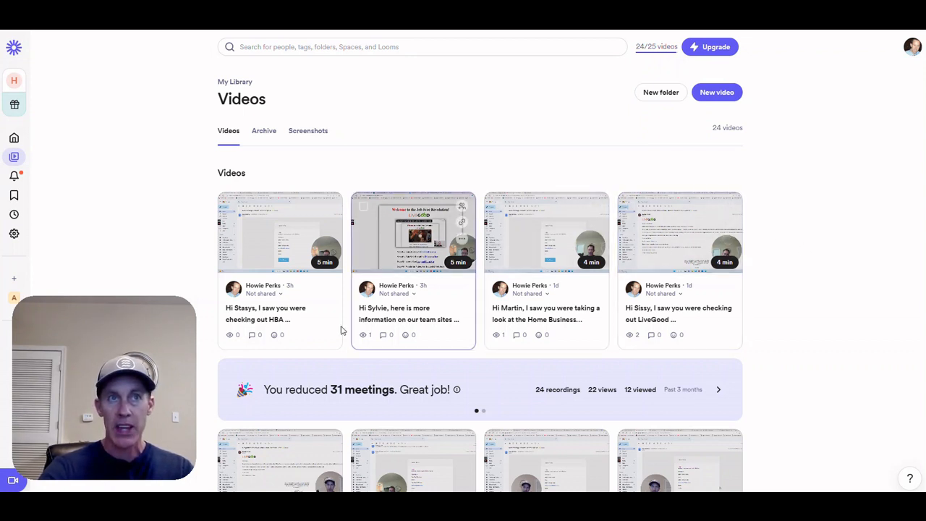
{"action": "mouse_move", "coordinate": [376, 346]}
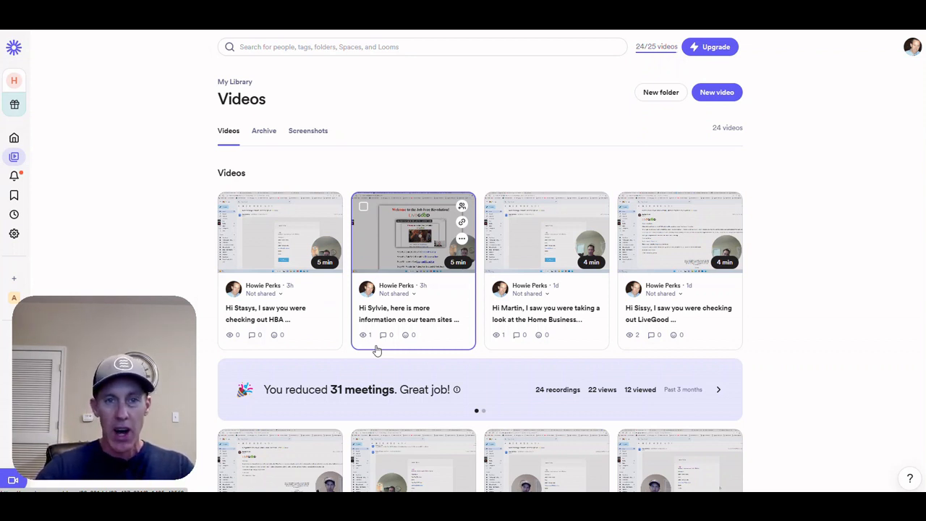
{"action": "mouse_move", "coordinate": [387, 350]}
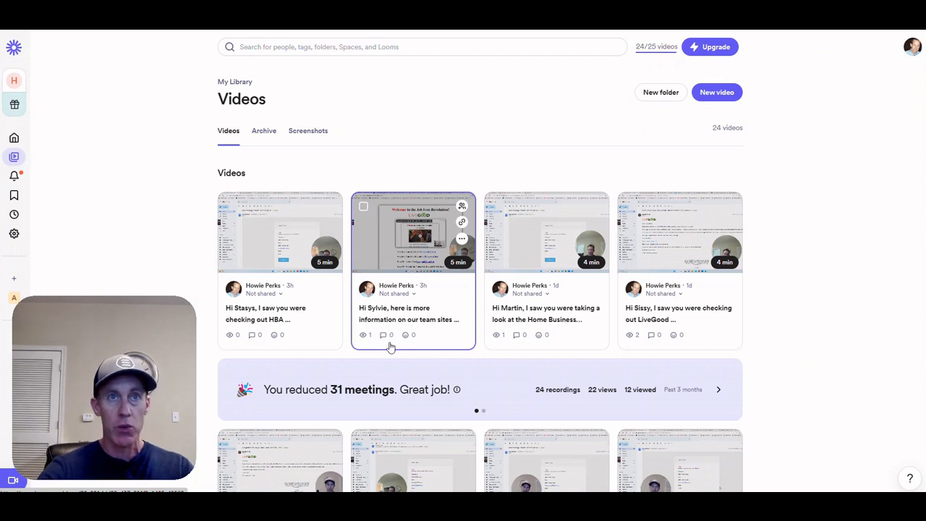
{"action": "mouse_move", "coordinate": [580, 342]}
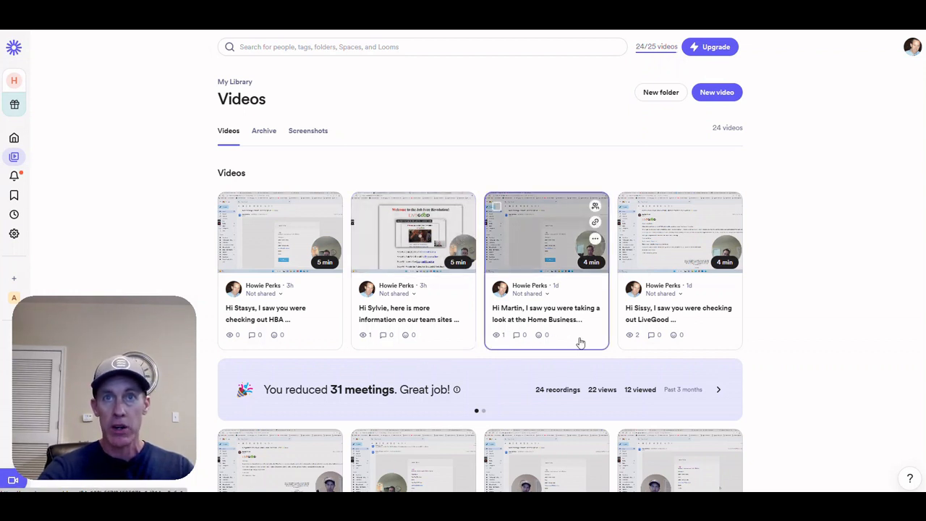
{"action": "mouse_move", "coordinate": [643, 352]}
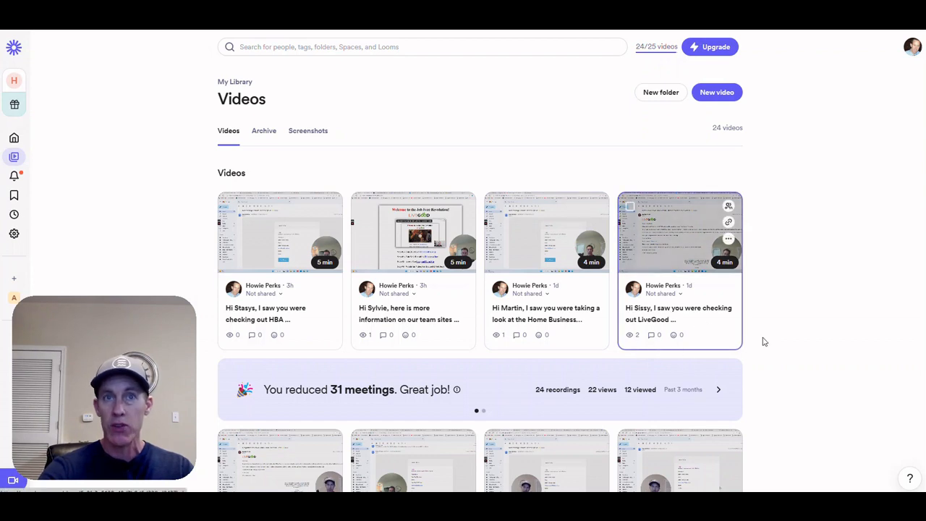
{"action": "scroll", "scroll_direction": "down", "scroll_amount": 3}
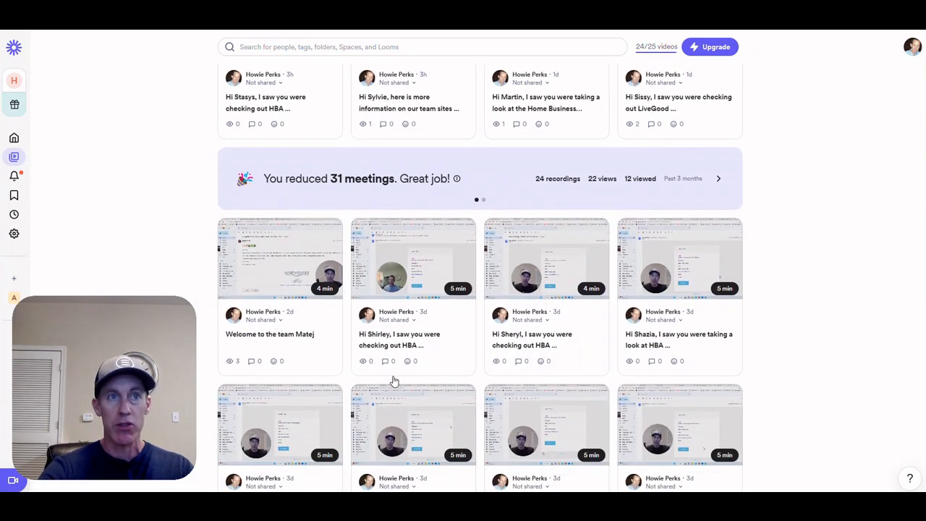
{"action": "mouse_move", "coordinate": [287, 356]}
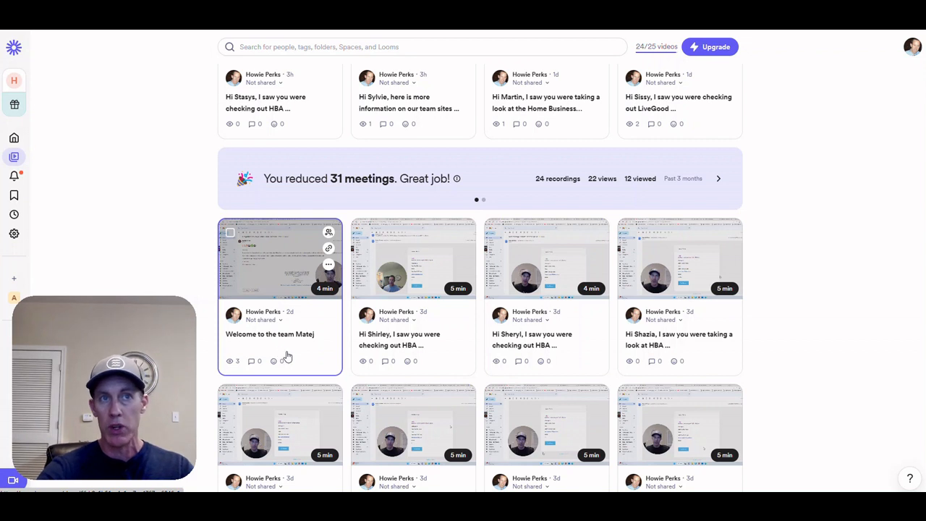
{"action": "mouse_move", "coordinate": [293, 367]}
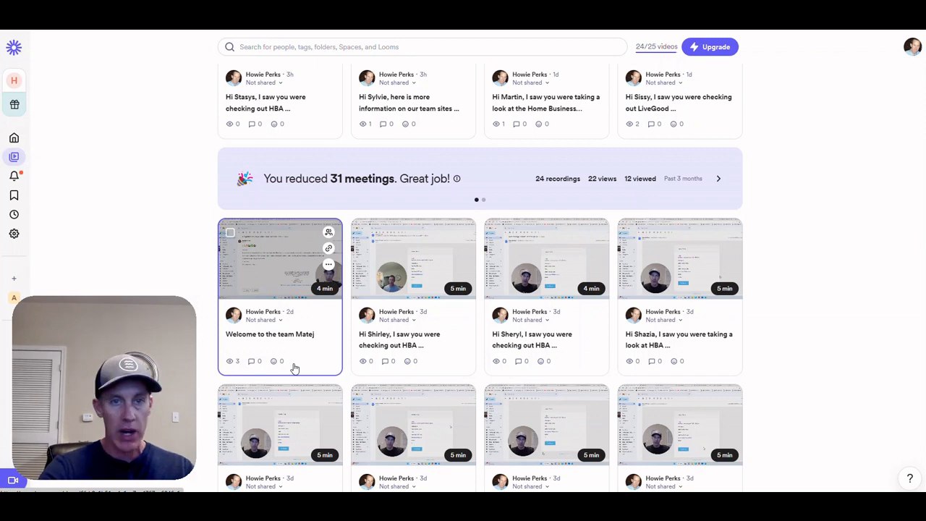
{"action": "mouse_move", "coordinate": [792, 353]}
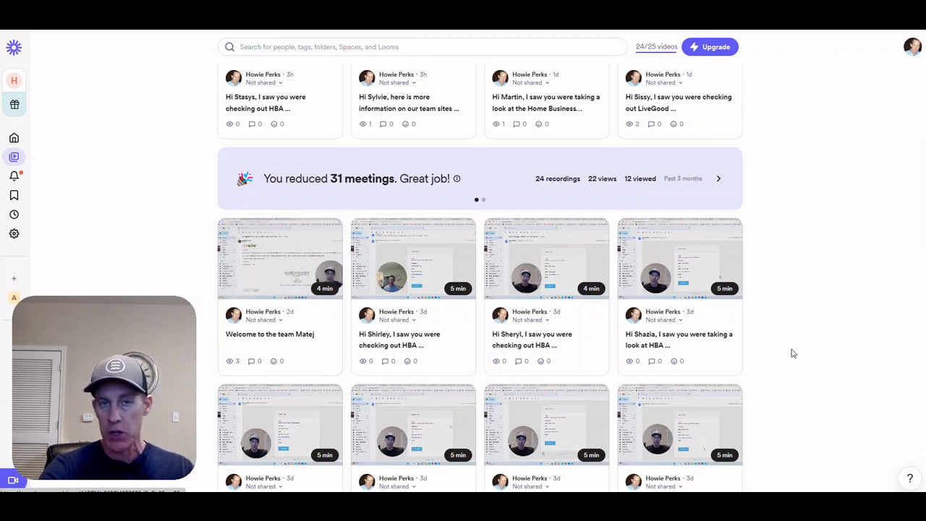
{"action": "scroll", "scroll_direction": "down", "scroll_amount": 3}
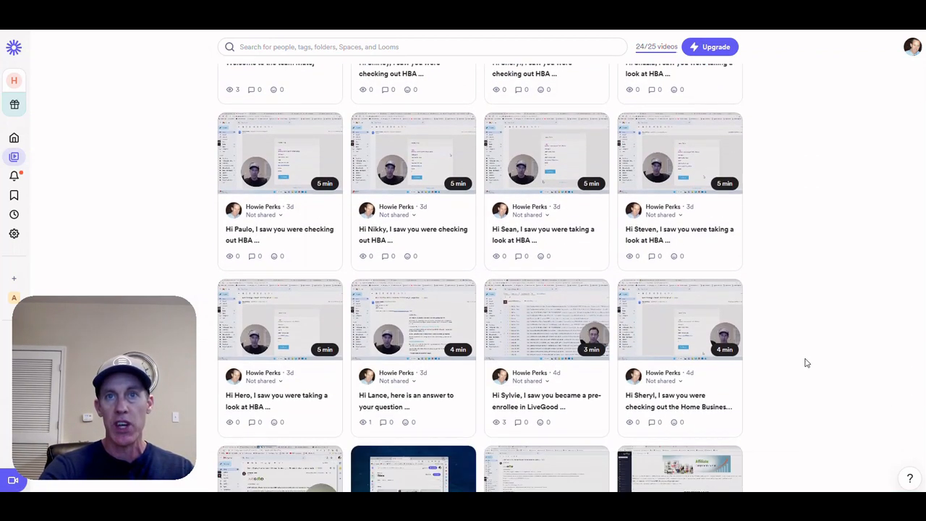
{"action": "scroll", "scroll_direction": "up", "scroll_amount": 3}
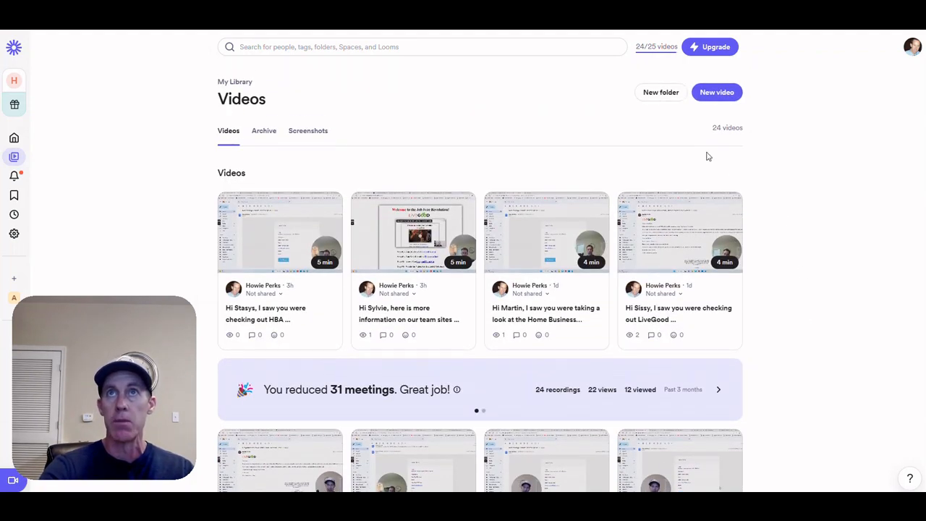
{"action": "mouse_move", "coordinate": [641, 70]}
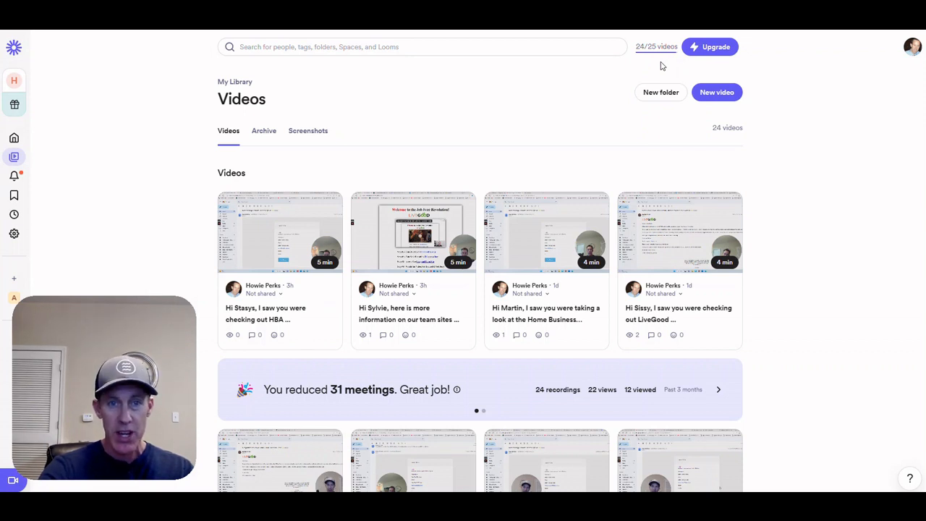
{"action": "mouse_move", "coordinate": [860, 330]}
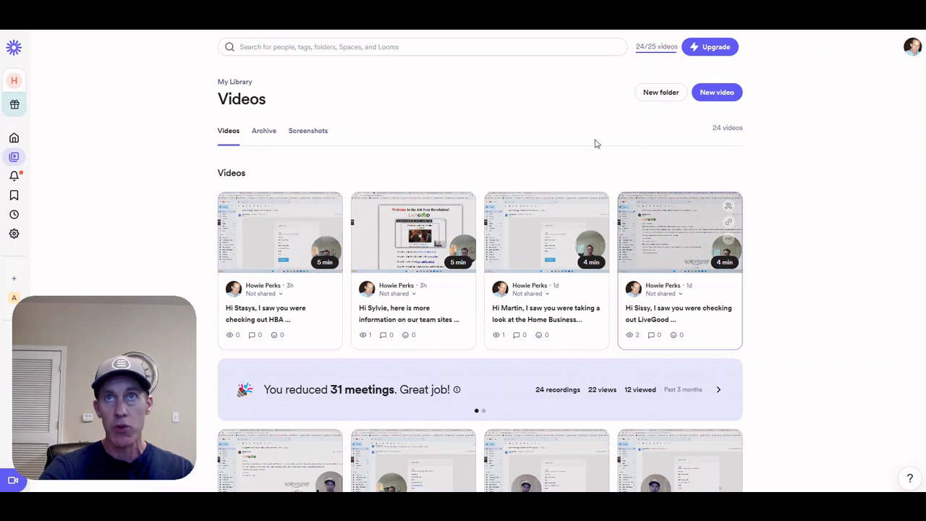
Scroll the Loom library and open the Upgrade plans comparison dialog
{"action": "scroll", "scroll_direction": "down", "scroll_amount": 3}
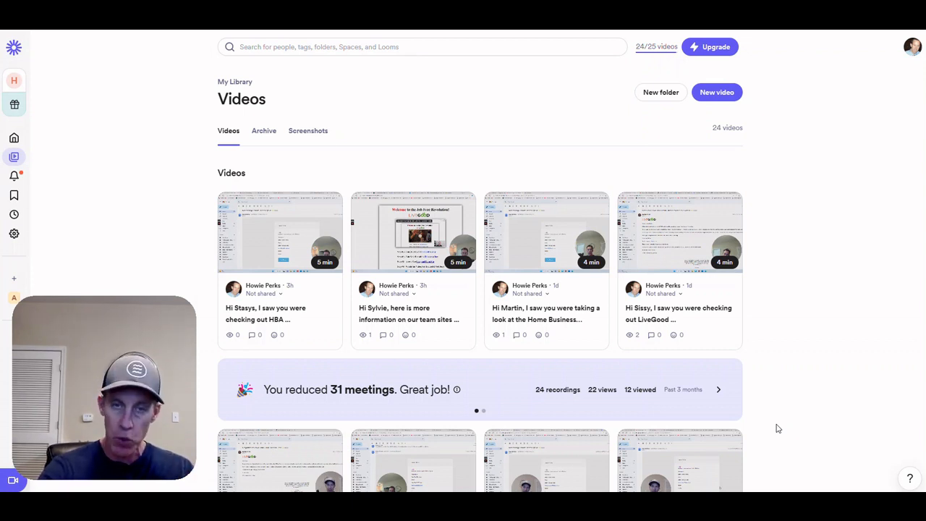
{"action": "mouse_move", "coordinate": [778, 327]}
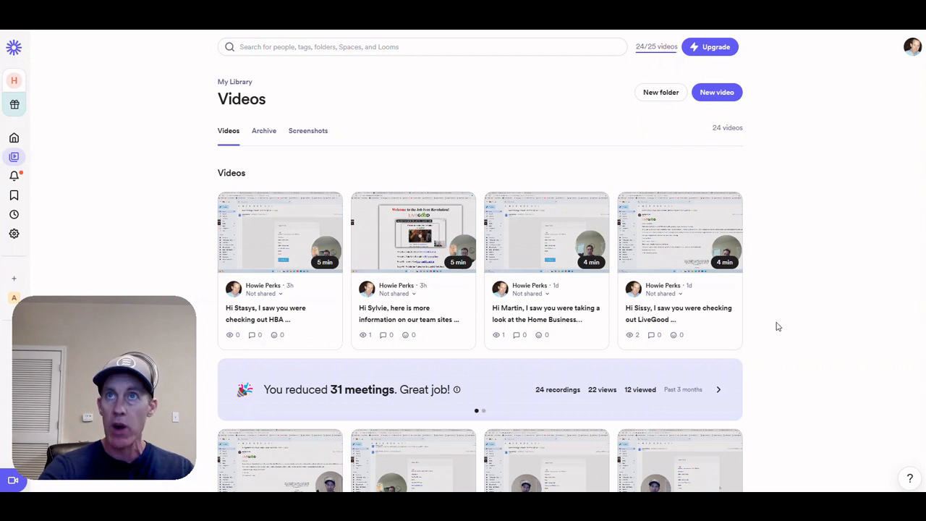
{"action": "mouse_move", "coordinate": [714, 56]}
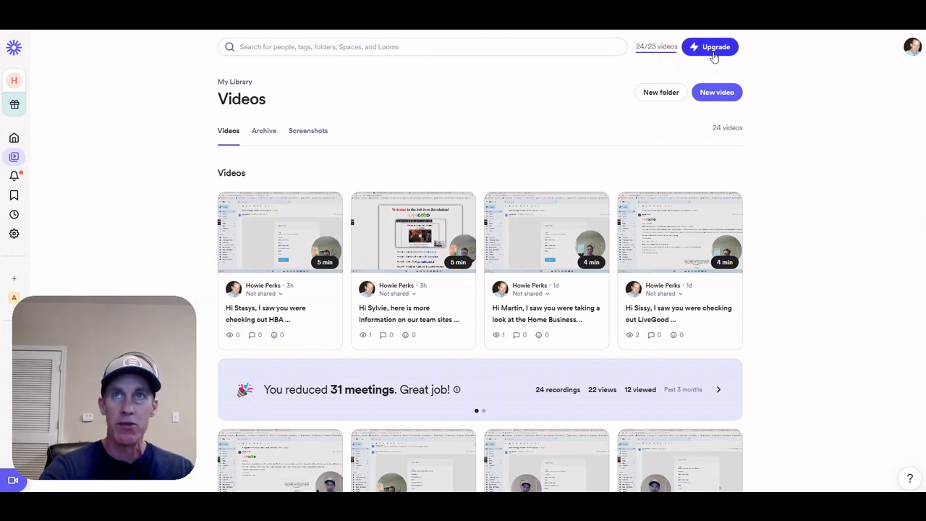
{"action": "left_click", "coordinate": [710, 46]}
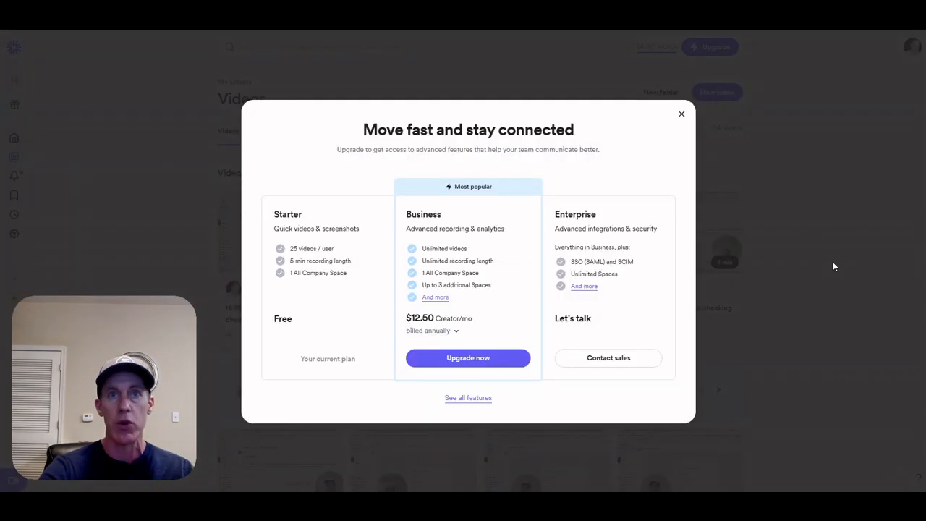
{"action": "mouse_move", "coordinate": [476, 336]}
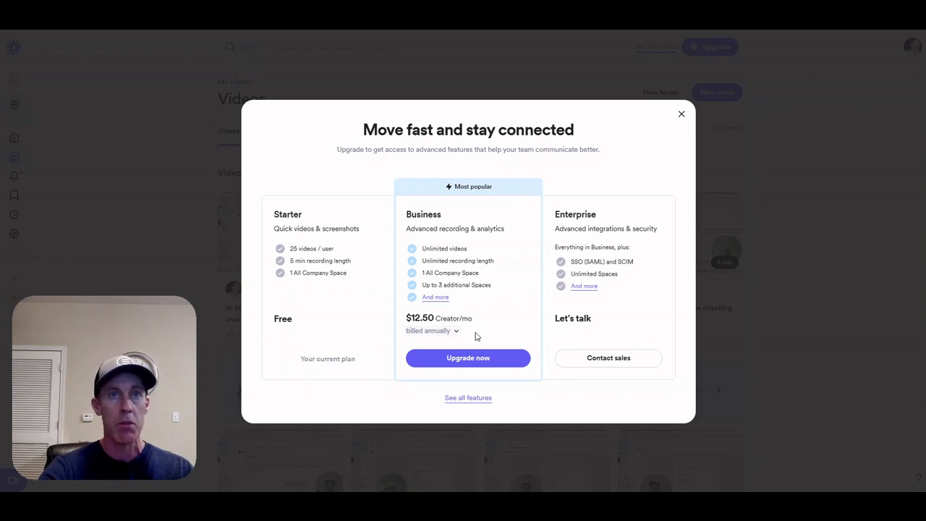
{"action": "mouse_move", "coordinate": [457, 272]}
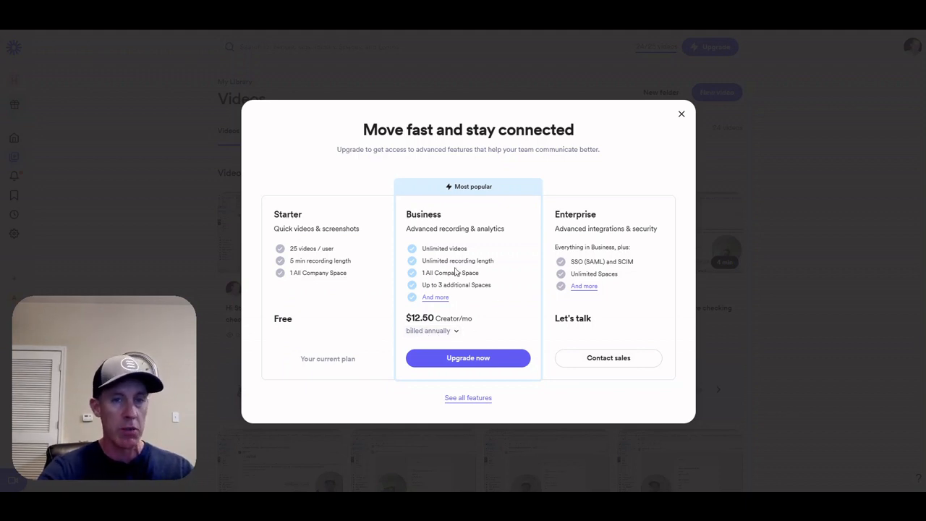
{"action": "mouse_move", "coordinate": [497, 340]}
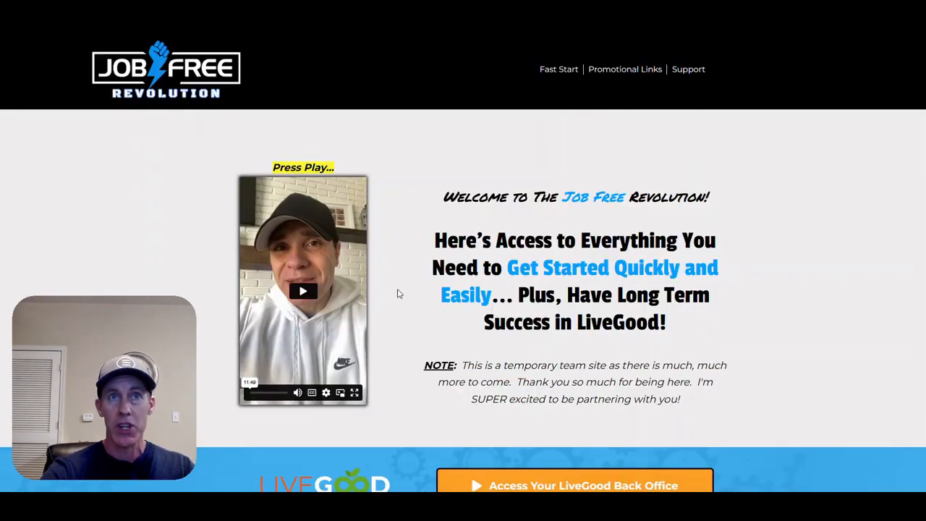
{"action": "mouse_move", "coordinate": [382, 280]}
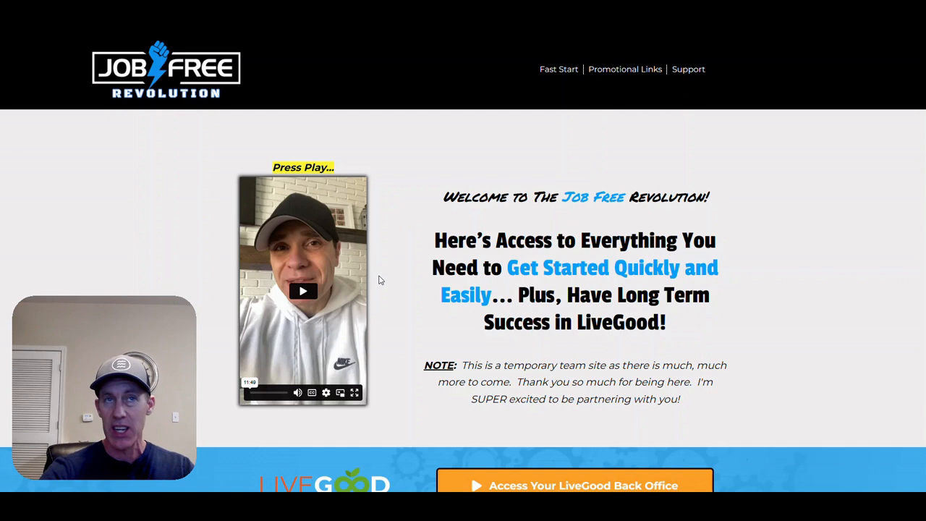
{"action": "mouse_move", "coordinate": [411, 301]}
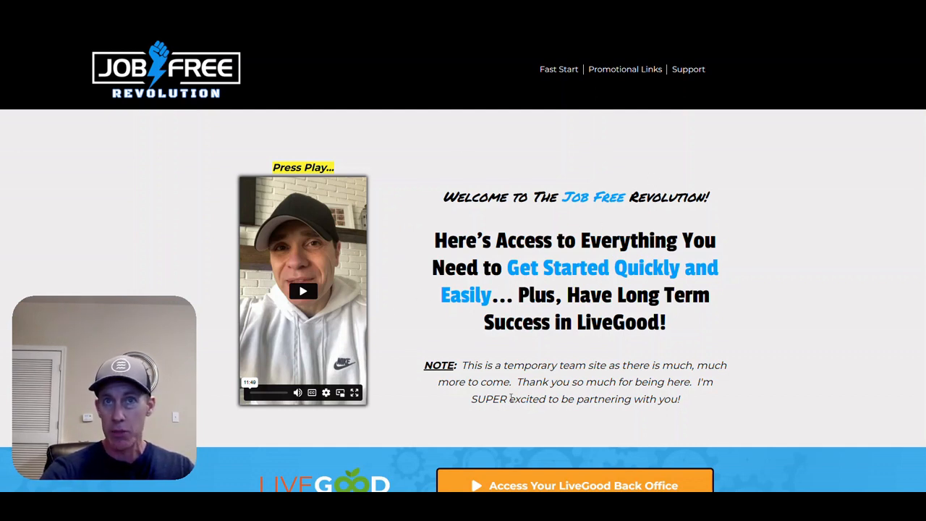
{"action": "mouse_move", "coordinate": [400, 296]}
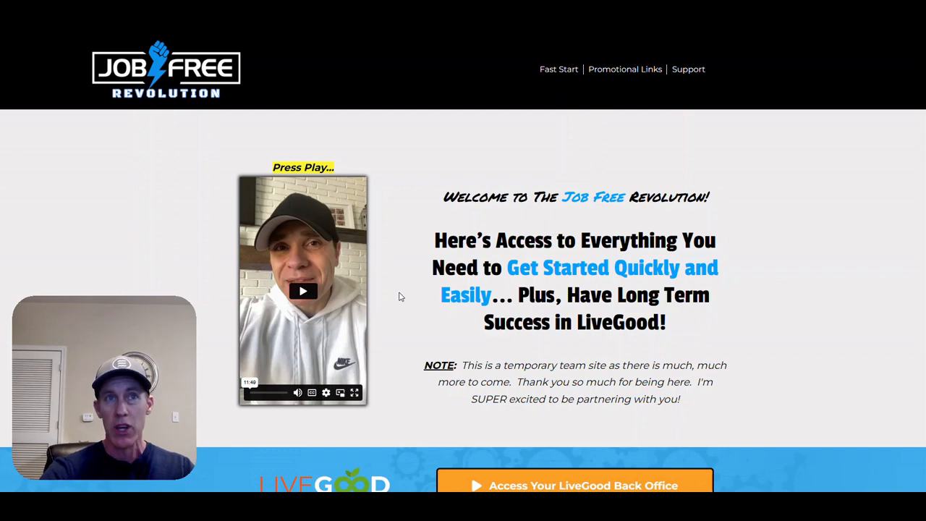
{"action": "mouse_move", "coordinate": [528, 120]}
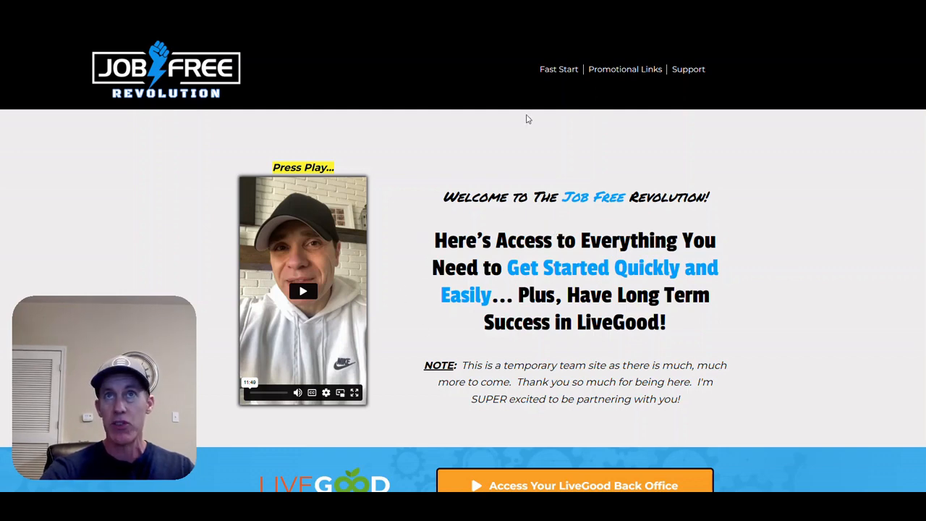
Scroll the team site to the 3 Step Fast Start and Promotional Links sections
{"action": "scroll", "scroll_direction": "down", "scroll_amount": 3}
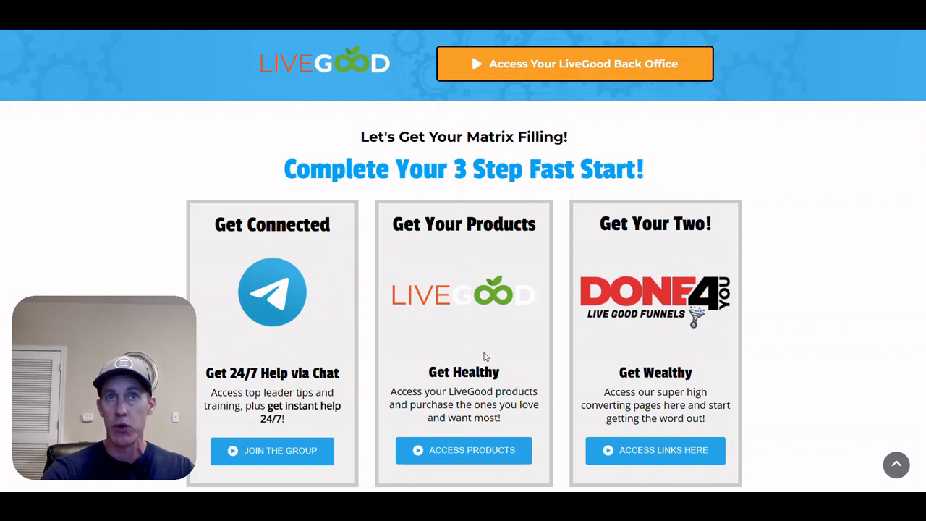
{"action": "scroll", "scroll_direction": "down", "scroll_amount": 3}
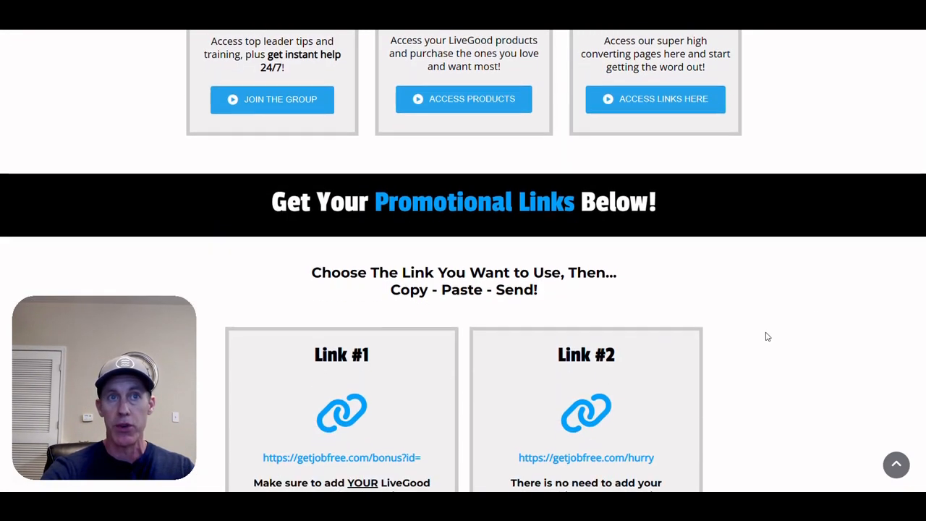
{"action": "scroll", "scroll_direction": "up", "scroll_amount": 3}
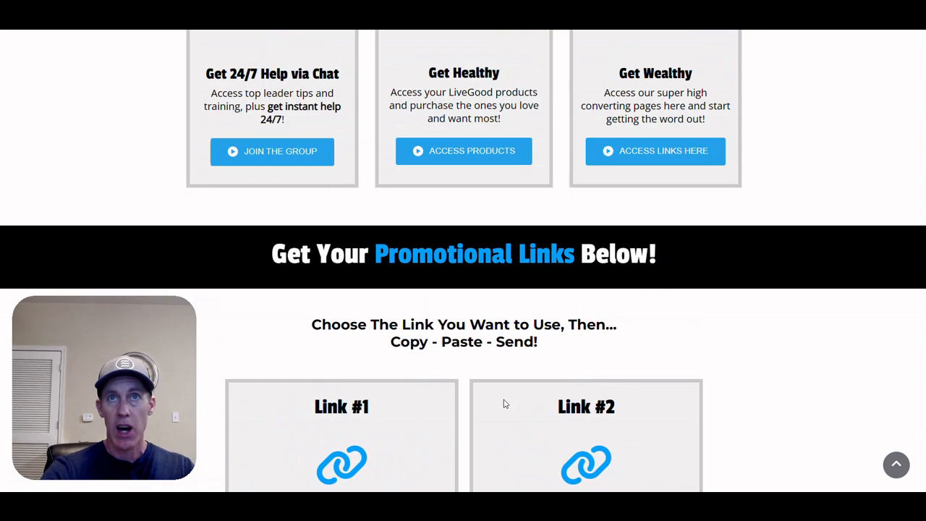
{"action": "scroll", "scroll_direction": "up", "scroll_amount": 3}
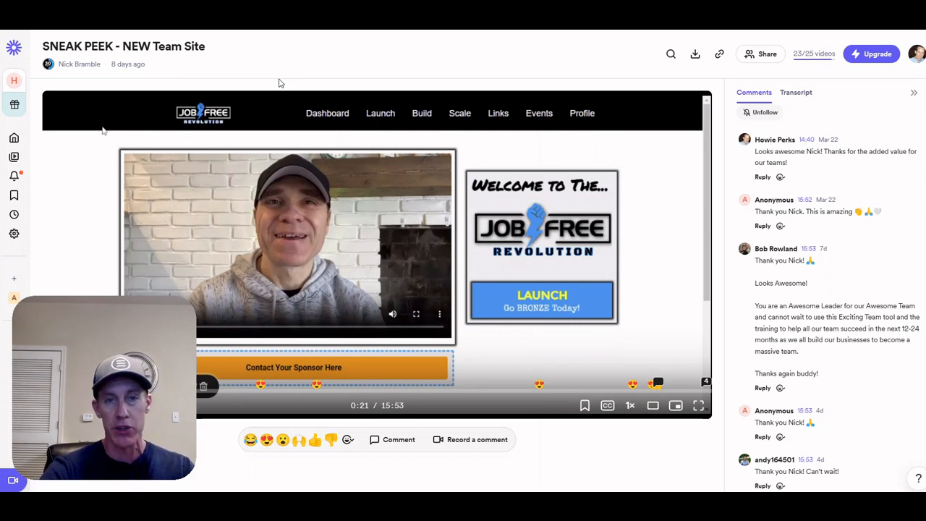
{"action": "mouse_move", "coordinate": [344, 67]}
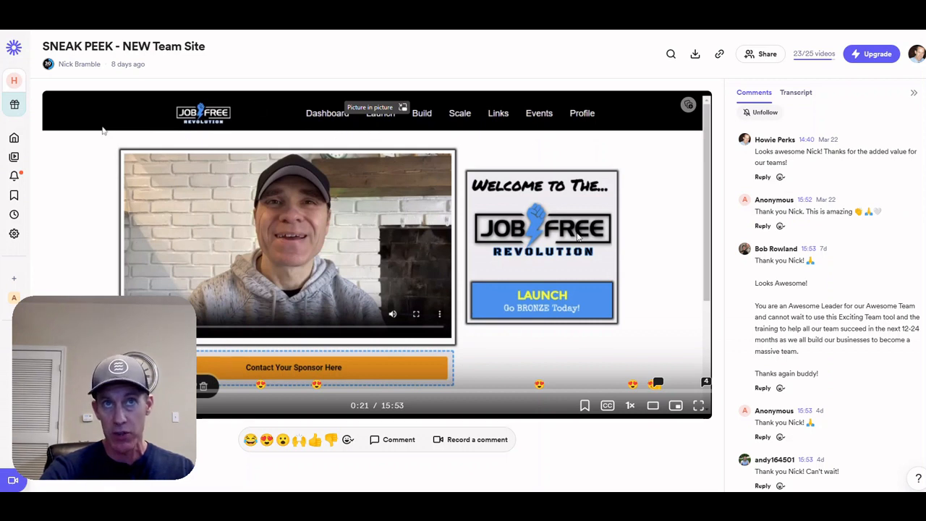
{"action": "mouse_move", "coordinate": [386, 144]}
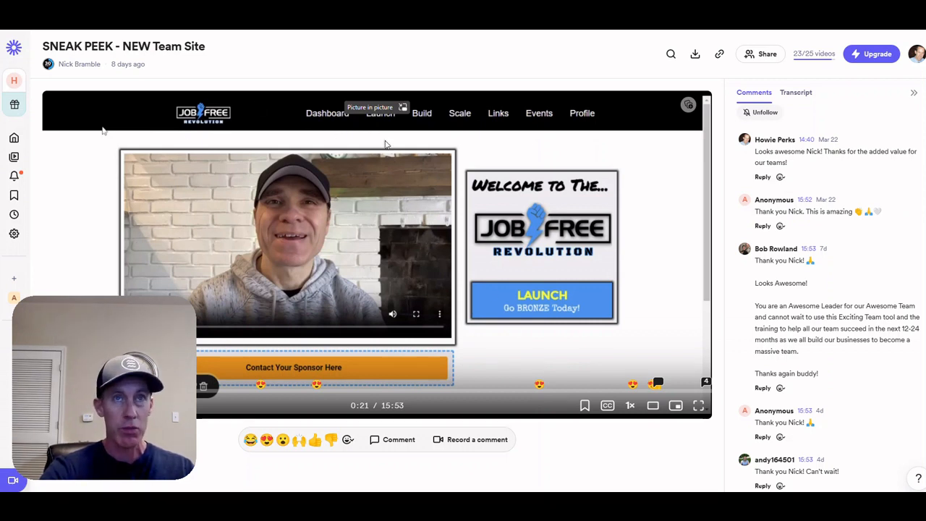
{"action": "mouse_move", "coordinate": [427, 134]}
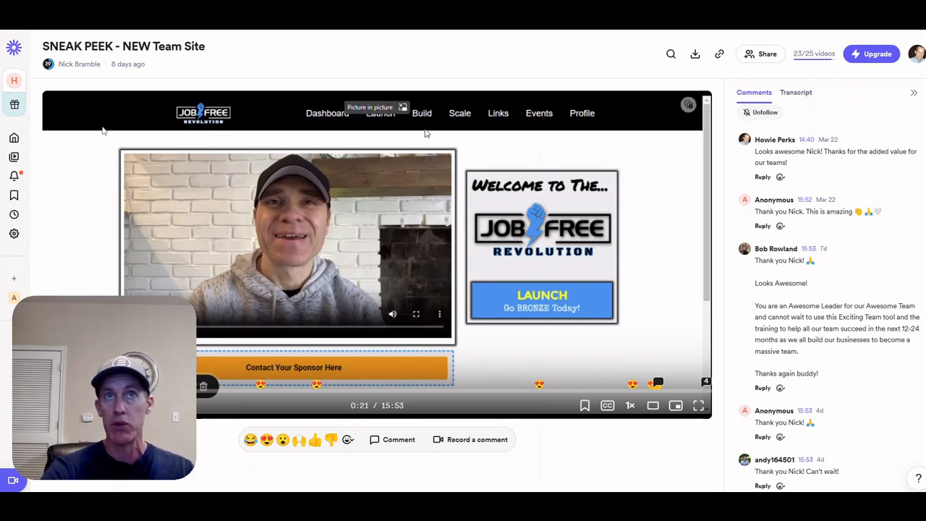
{"action": "mouse_move", "coordinate": [460, 123]}
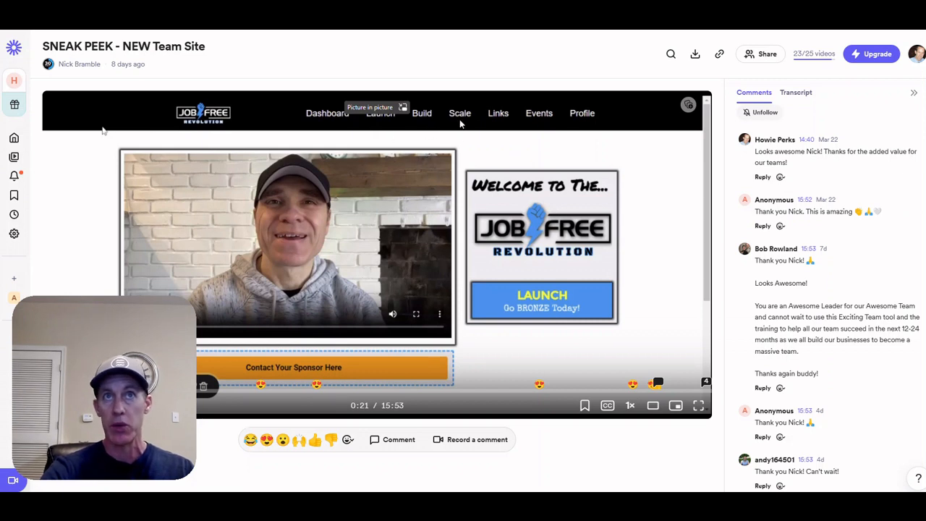
{"action": "mouse_move", "coordinate": [669, 356]}
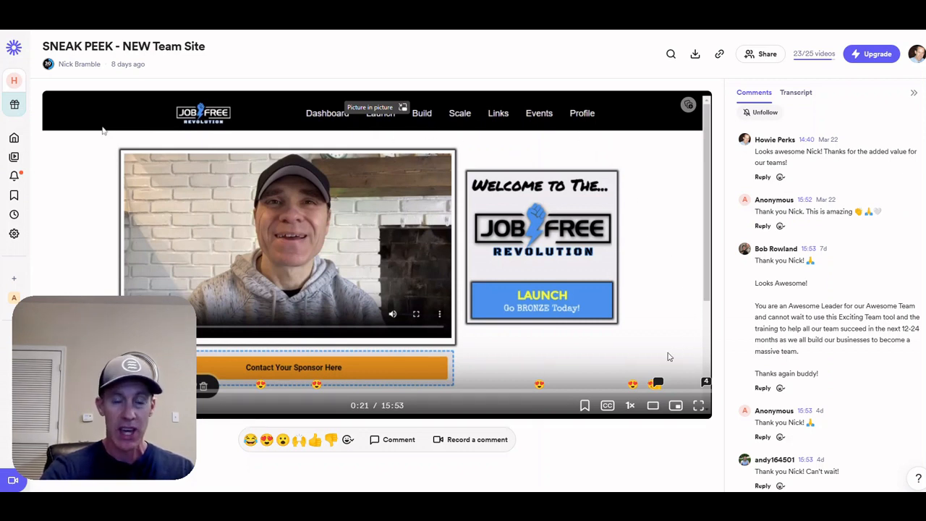